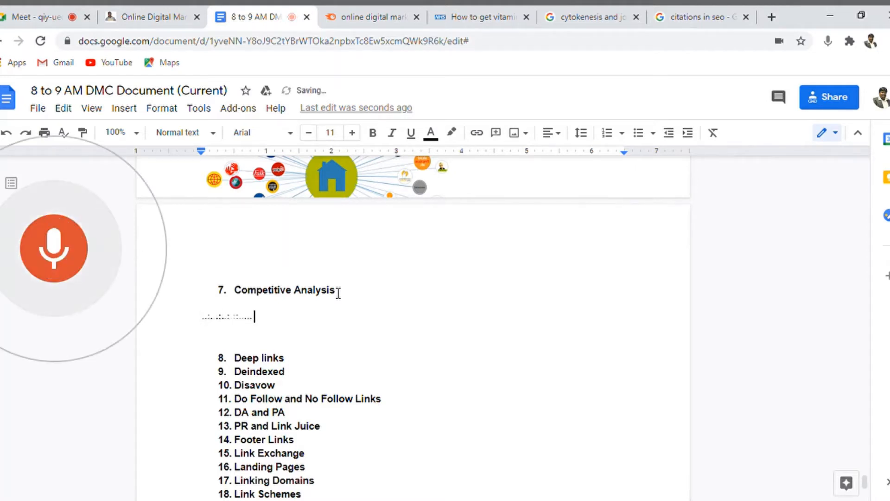
Dictate the definition 'Competitive analysis is a process that helps a business owner…' ending with 'tools.'
{"action": "type", "text": "Competitive analysis is a process"}
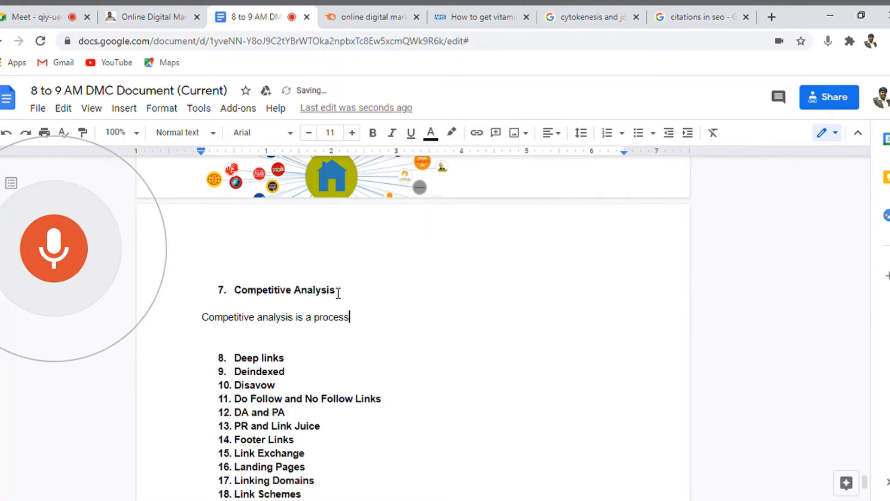
{"action": "type", "text": "that helps"}
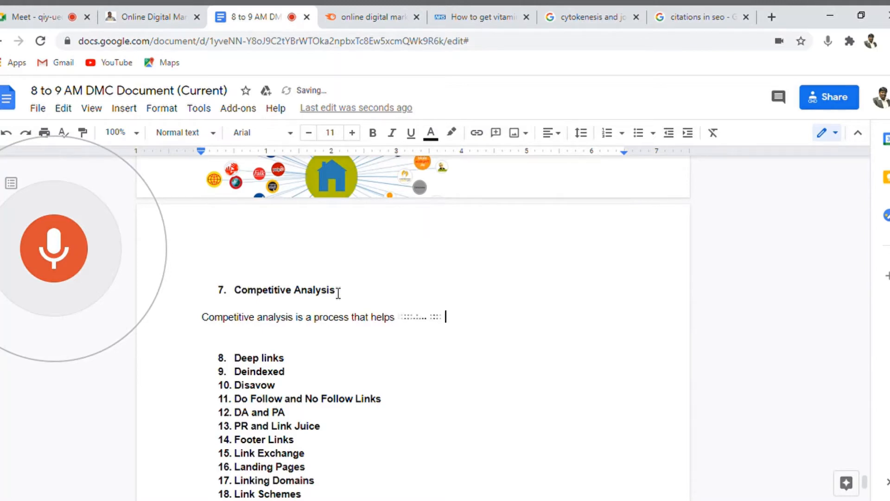
{"action": "type", "text": "a business owner to"}
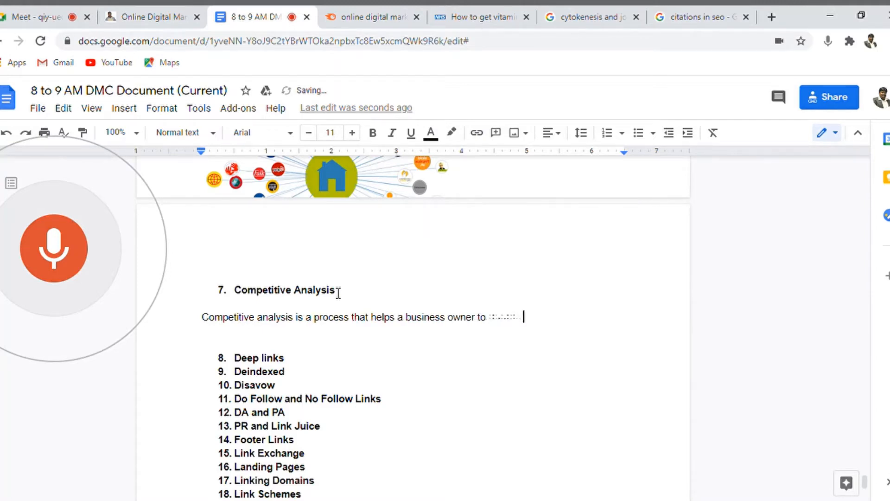
{"action": "type", "text": "analyse the presence and the competition"}
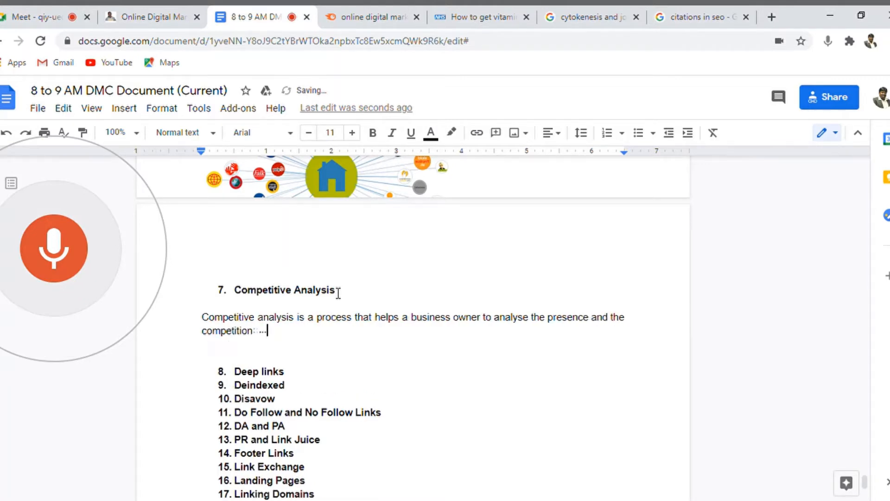
{"action": "type", "text": "for his business with"}
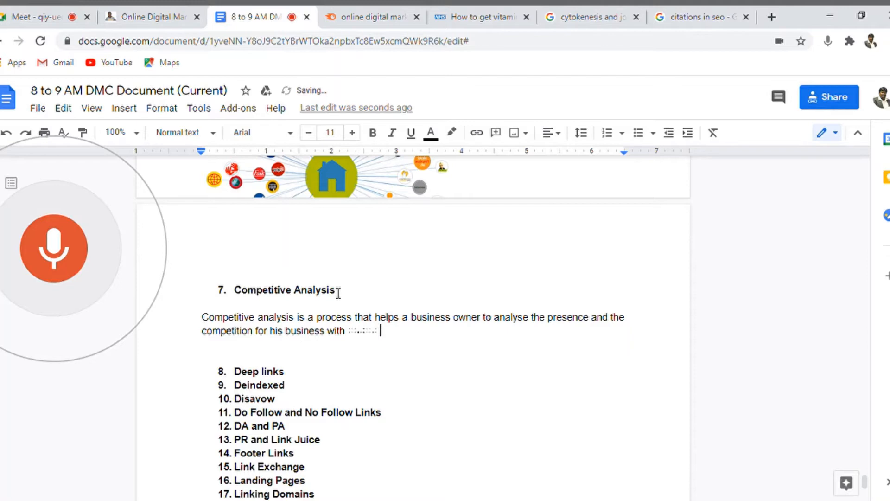
{"action": "type", "text": "respect to his"}
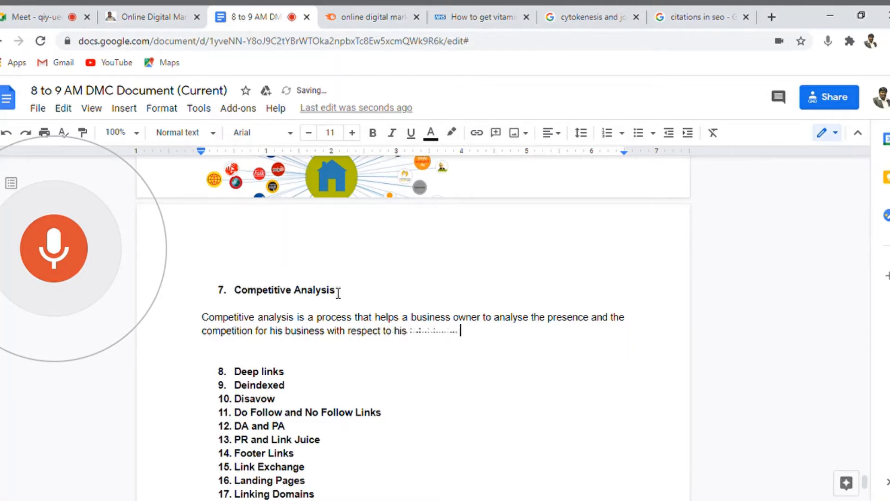
{"action": "type", "text": "competitors using online"}
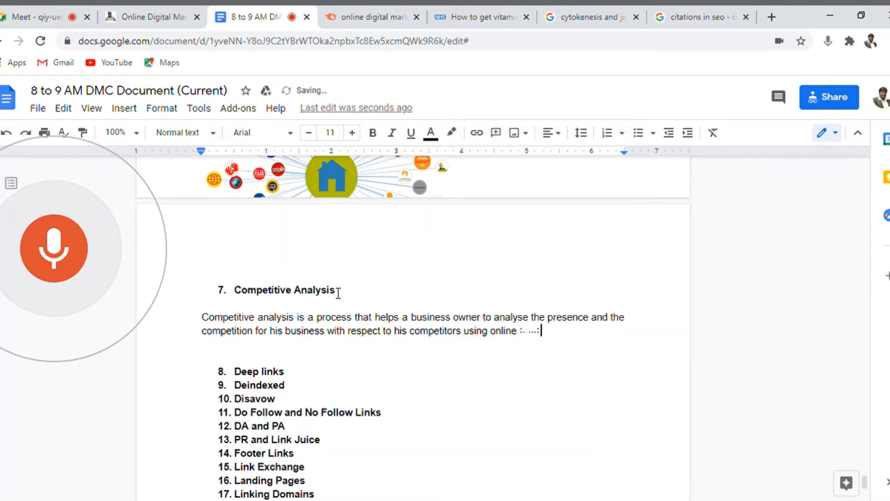
{"action": "type", "text": "tools."}
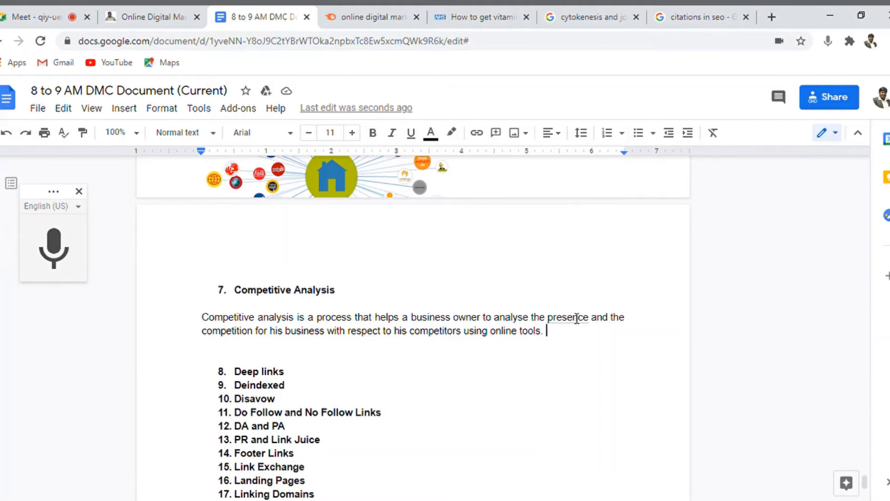
Add a blank new line after the competitive analysis definition sentence
{"action": "right_click", "coordinate": [567, 317]}
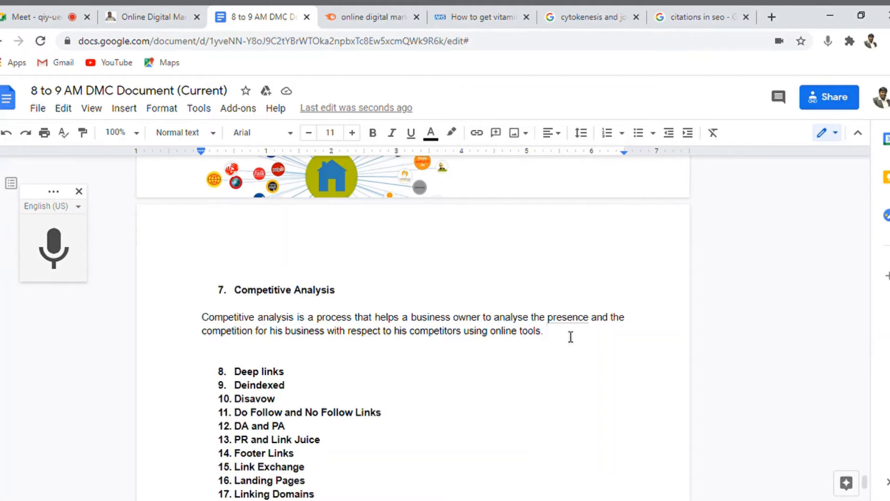
{"action": "left_click", "coordinate": [542, 331]}
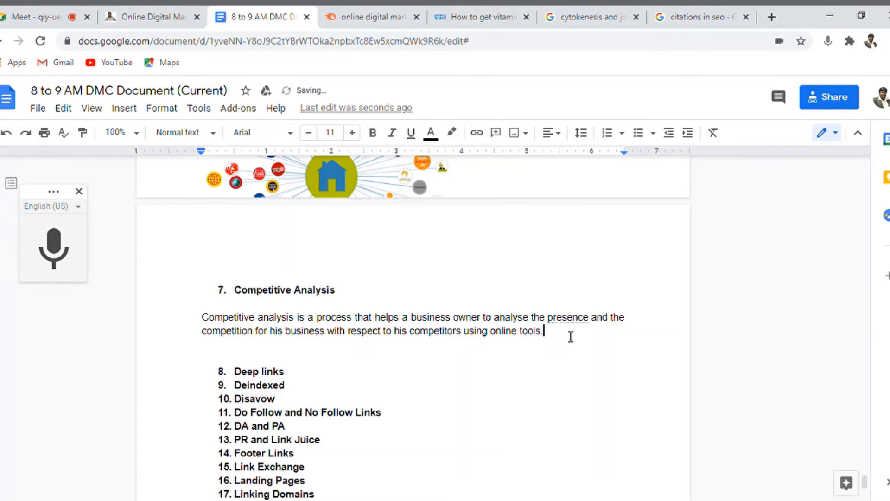
{"action": "key", "text": "enter"}
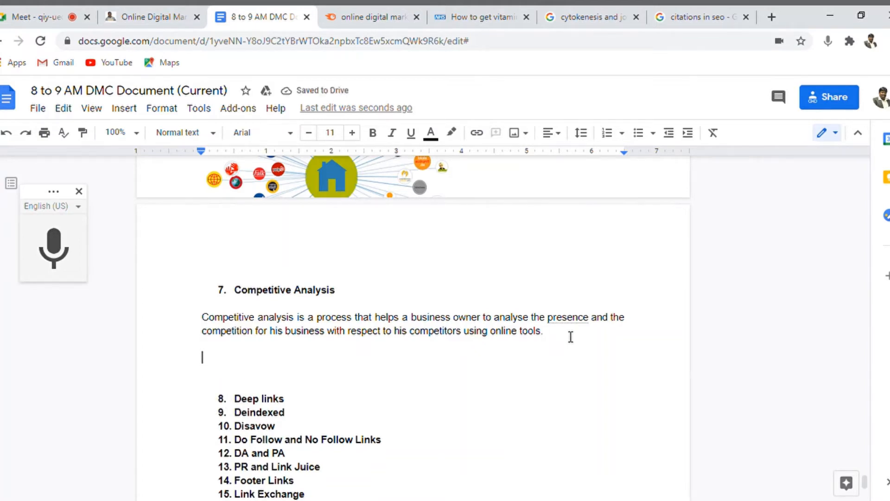
Type 'SWOT' followed by lines S - Strength, Weakness, O - Opportunity, T - Threats
{"action": "type", "text": "SWOT"}
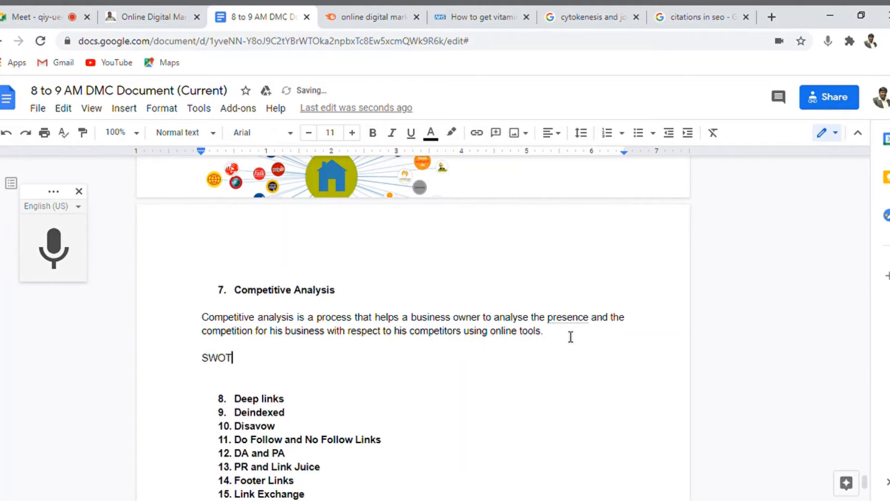
{"action": "type", "text": "S -"}
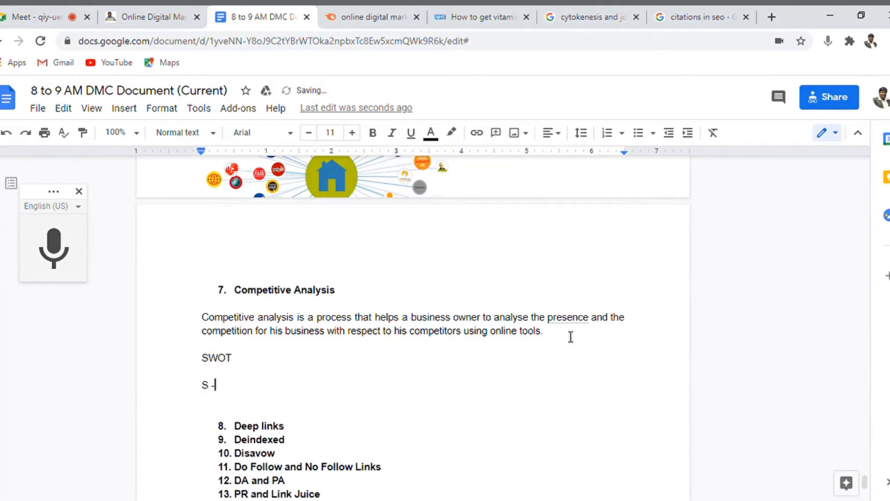
{"action": "type", "text": "Strength"}
{"action": "type", "text": "W - Wea"}
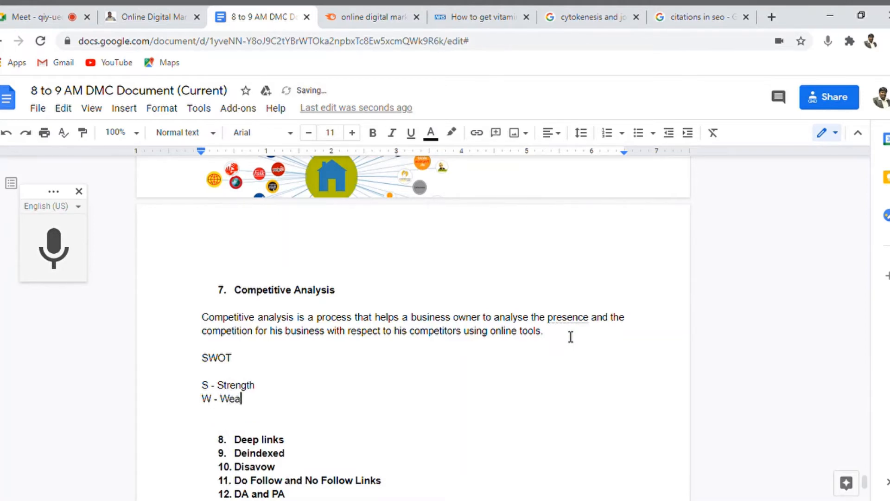
{"action": "type", "text": "kness"}
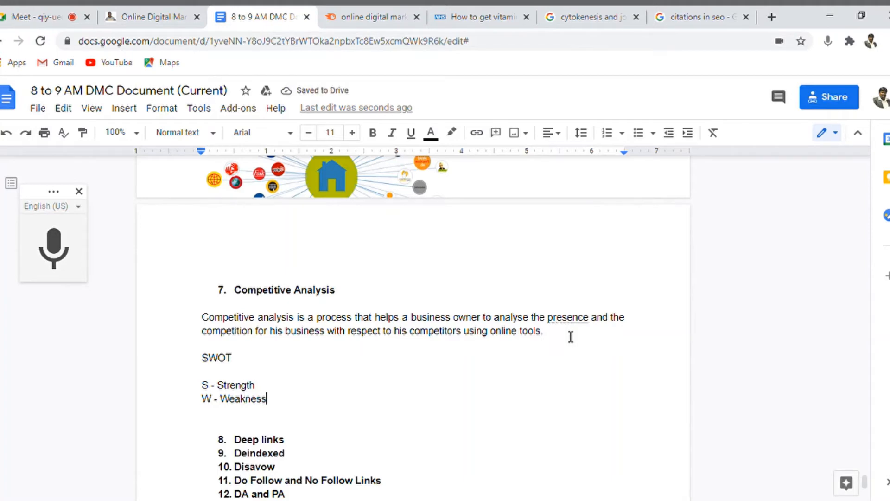
{"action": "key", "text": "enter"}
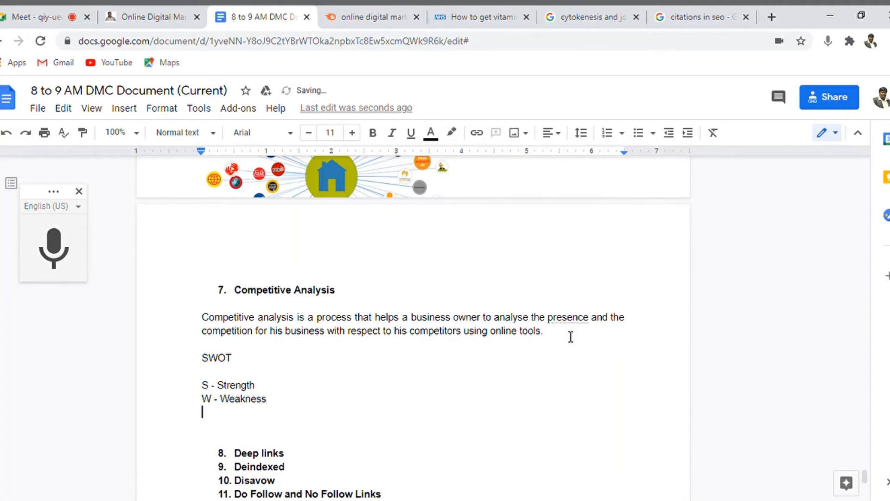
{"action": "type", "text": "O -"}
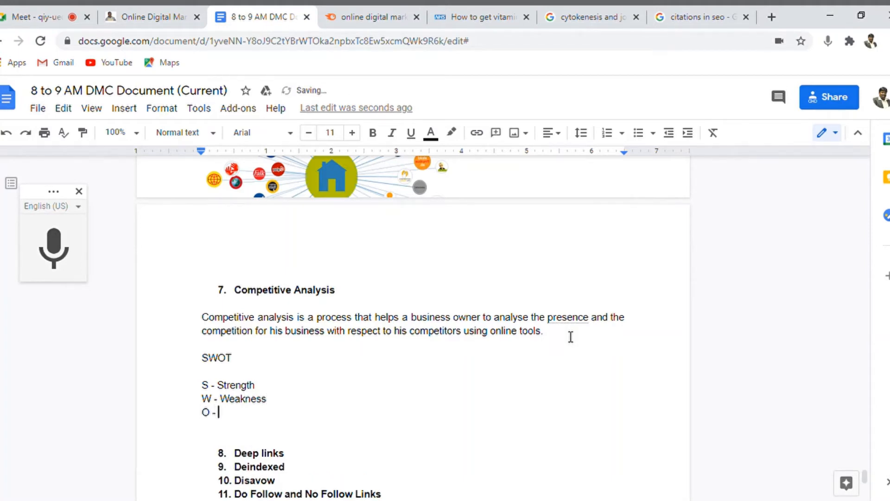
{"action": "type", "text": "Opportunity"}
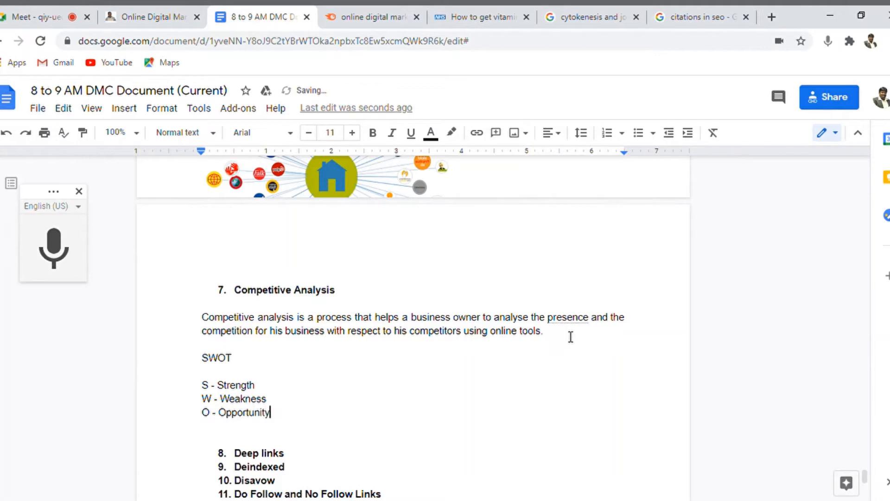
{"action": "type", "text": "T - Threst"}
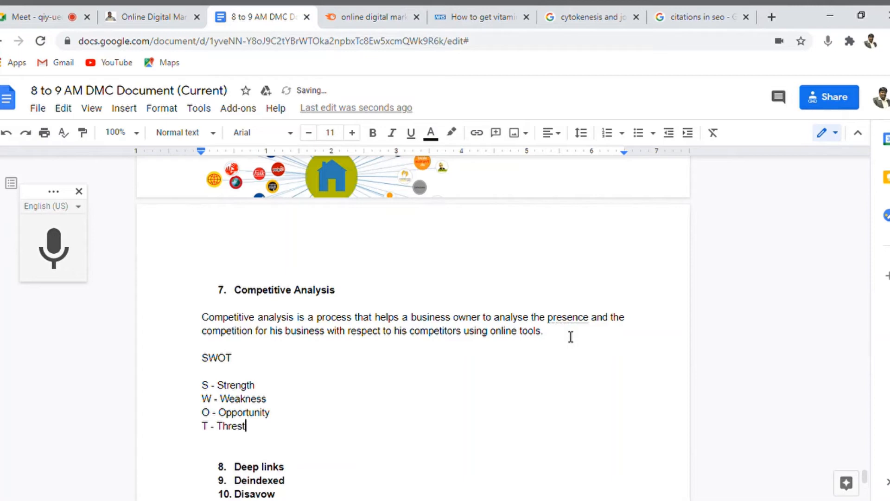
{"action": "key", "text": "Backspace"}
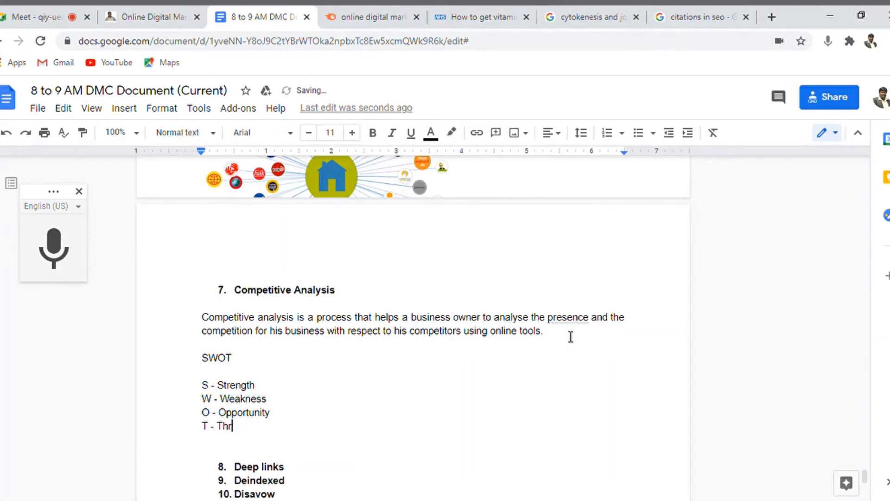
{"action": "type", "text": "eat"}
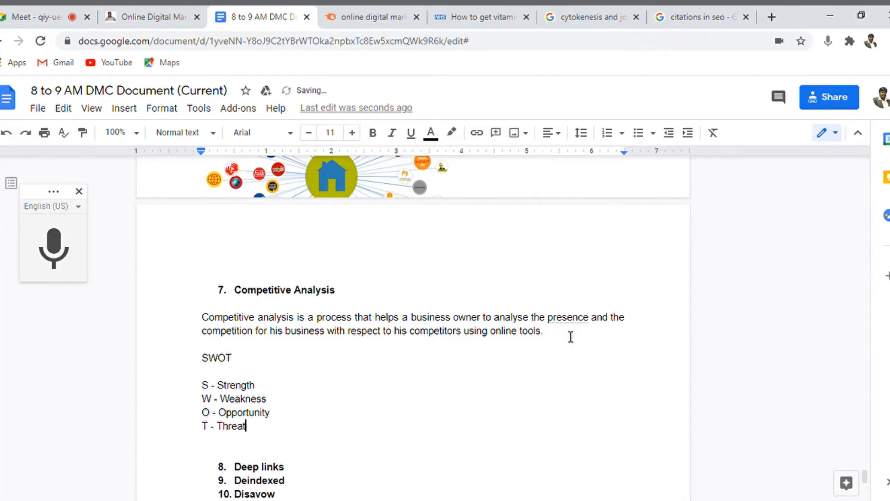
{"action": "type", "text": "s"}
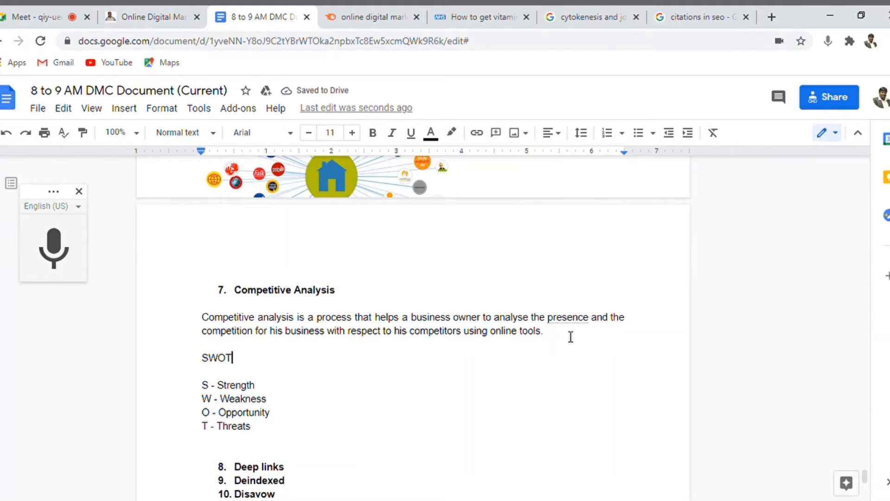
Bold the word SWOT and append '(Your | Competitors)' after Strength
{"action": "double_click", "coordinate": [216, 357]}
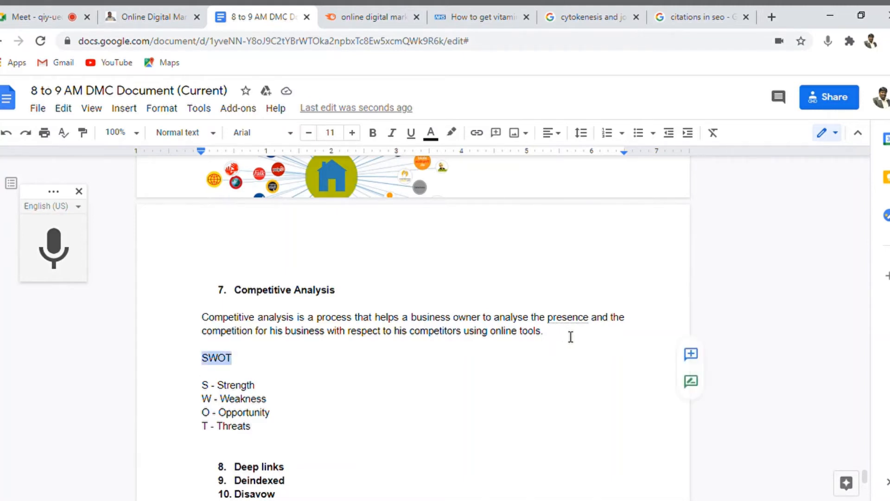
{"action": "left_click", "coordinate": [372, 132]}
{"action": "type", "text": " (Your I"}
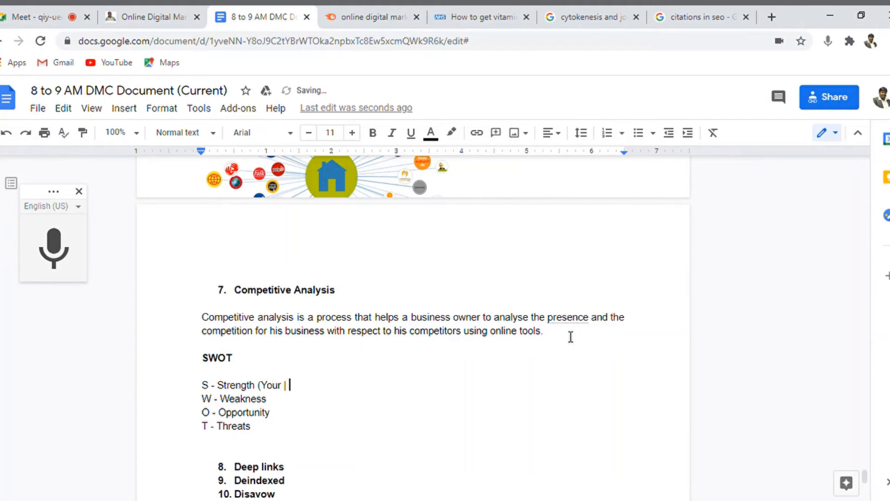
{"action": "type", "text": "Competi"}
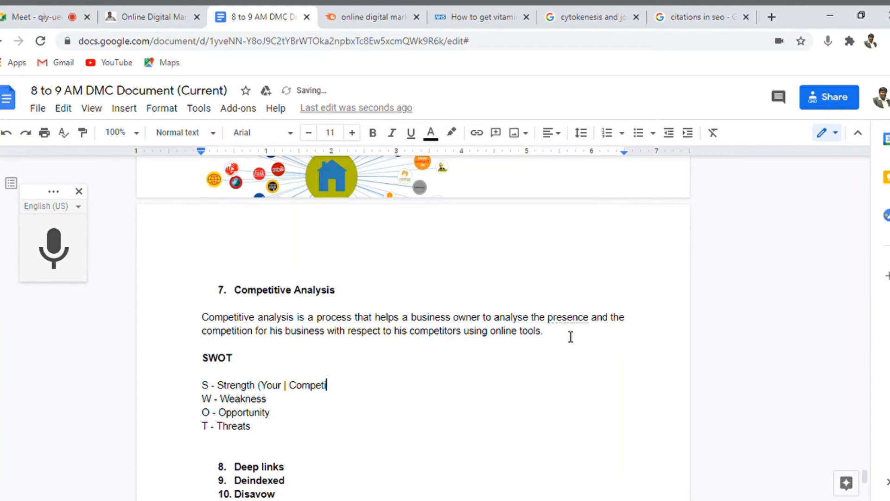
{"action": "type", "text": "ors)"}
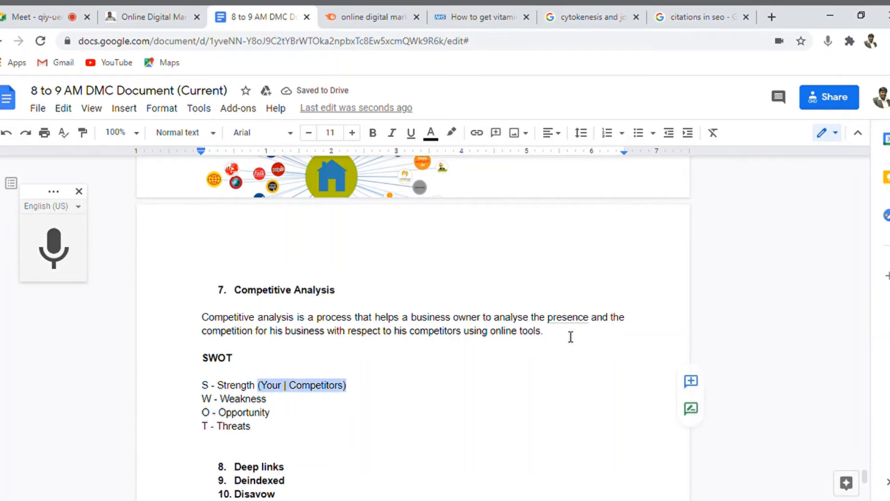
Add '(Your | Competitors)' after the Weakness, Opportunity and Threats lines
{"action": "left_click", "coordinate": [269, 398]}
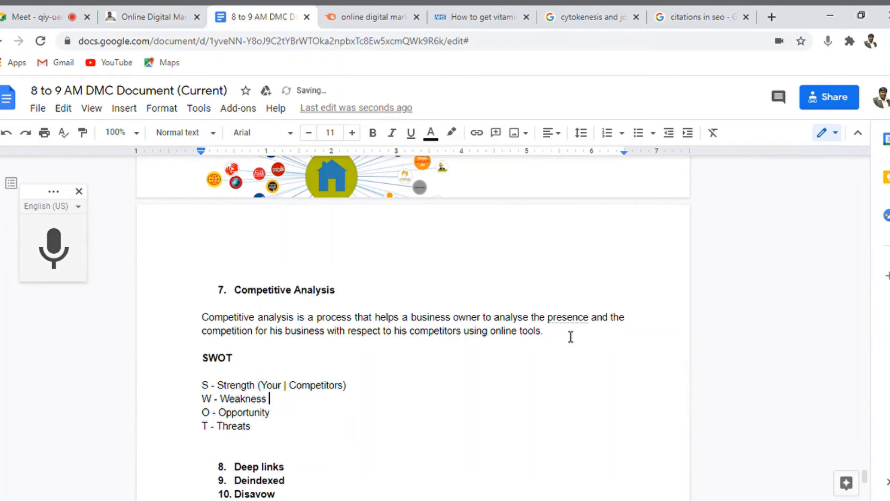
{"action": "type", "text": "(Your | Competitors)"}
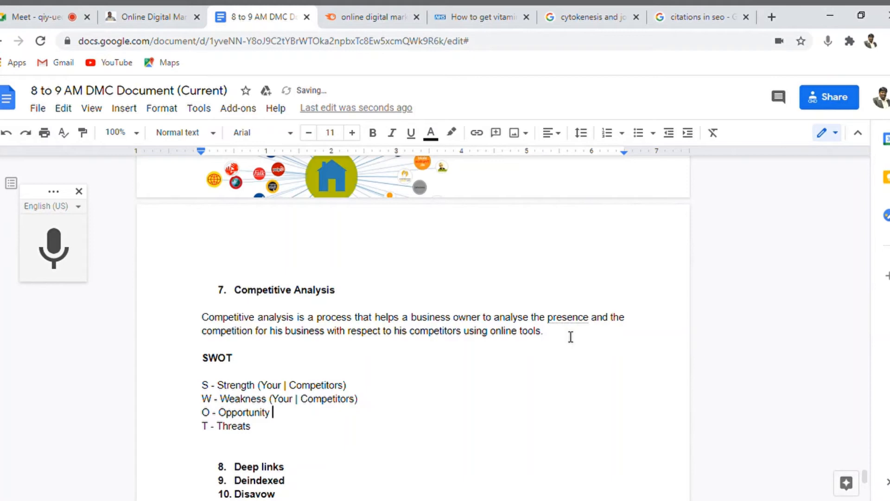
{"action": "type", "text": "(Your | Competitors)"}
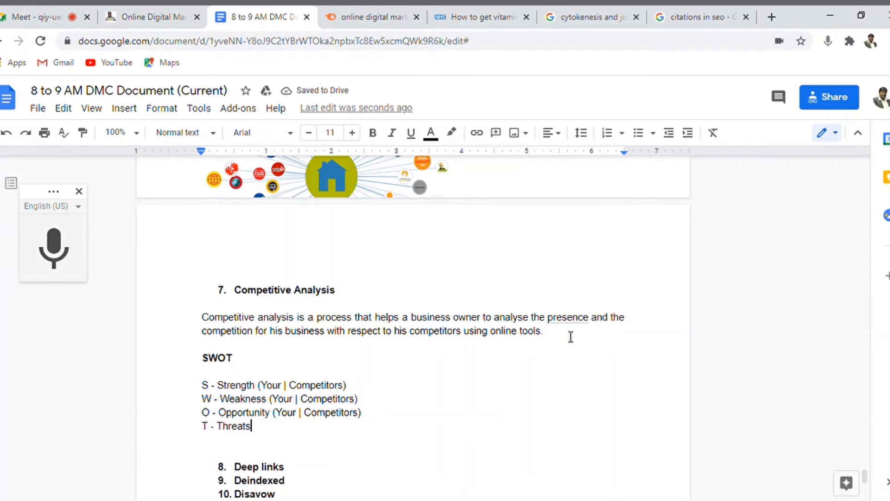
{"action": "type", "text": "(Your | Competitors)"}
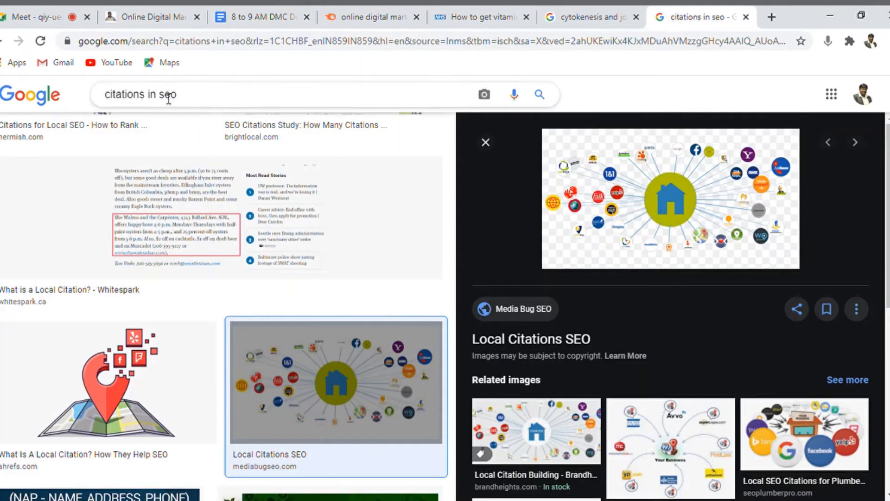
Search 'competitive analysis in seo', show All results, and open Moz's guide in a new tab
{"action": "type", "text": "competitive analys"}
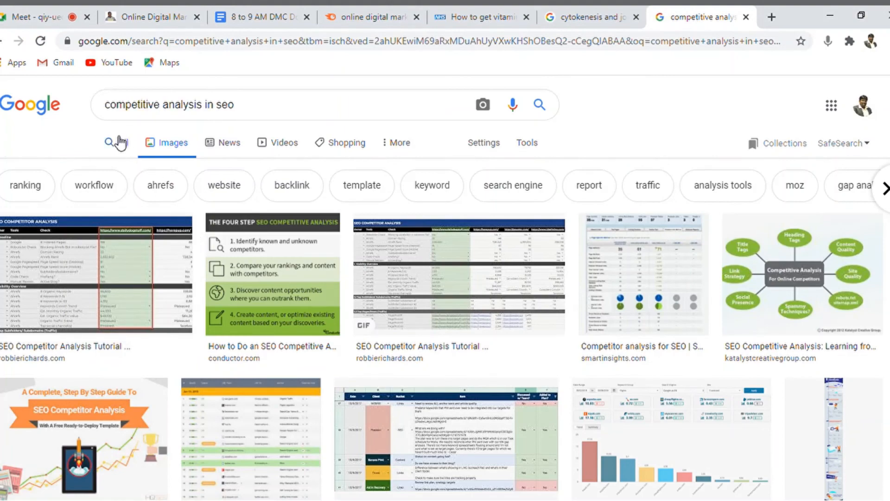
{"action": "left_click", "coordinate": [118, 142]}
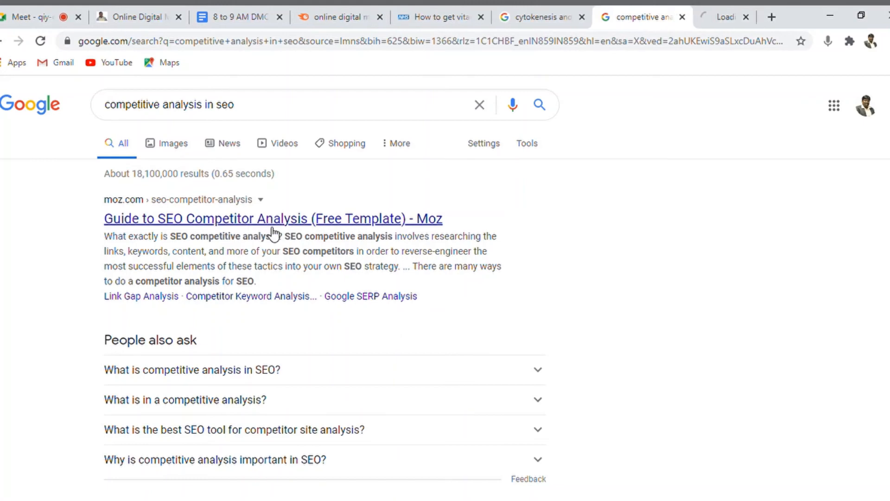
{"action": "left_click", "coordinate": [272, 219]}
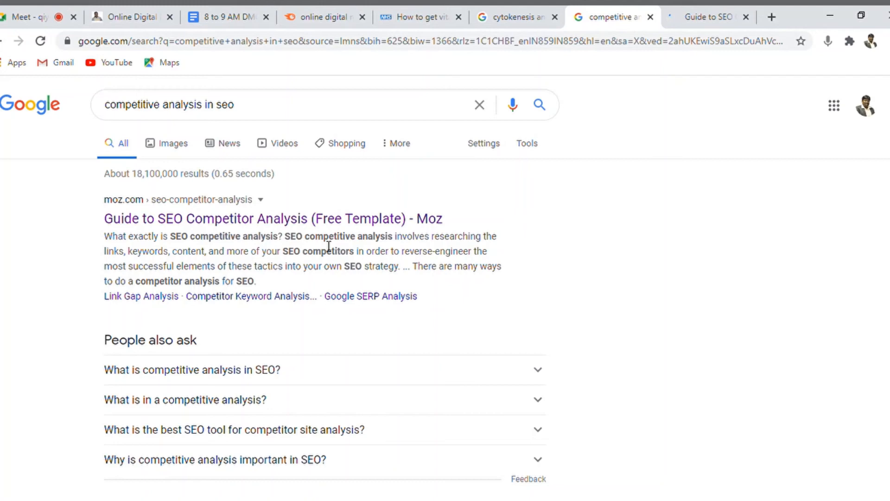
{"action": "left_click_drag", "start_coordinate": [287, 236], "coordinate": [195, 251]}
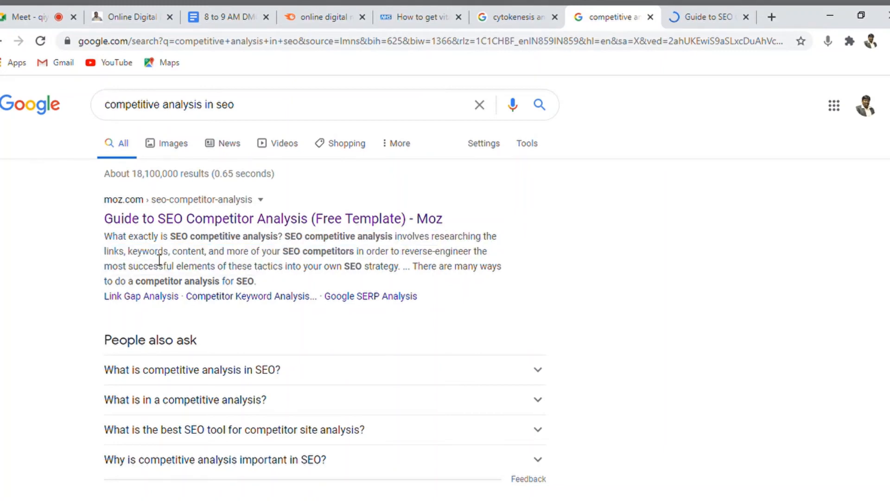
{"action": "left_click_drag", "start_coordinate": [103, 199], "coordinate": [103, 259]}
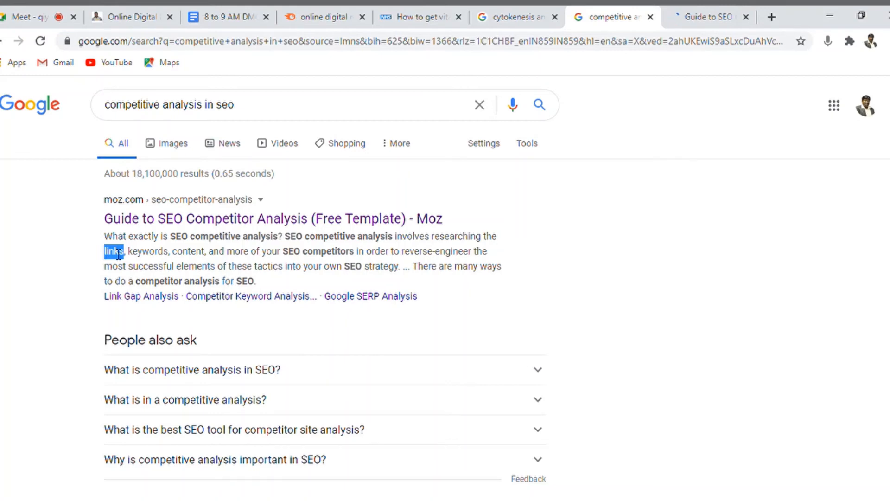
Paste the snippet 'SEO competitive analysis involves researching the links, keywords, content…' below the SWOT list
{"action": "double_click", "coordinate": [148, 251]}
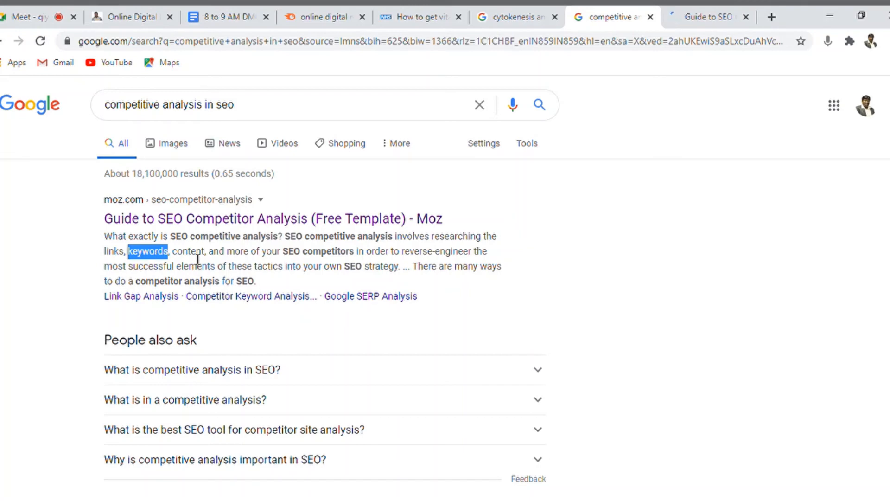
{"action": "mouse_move", "coordinate": [287, 278]}
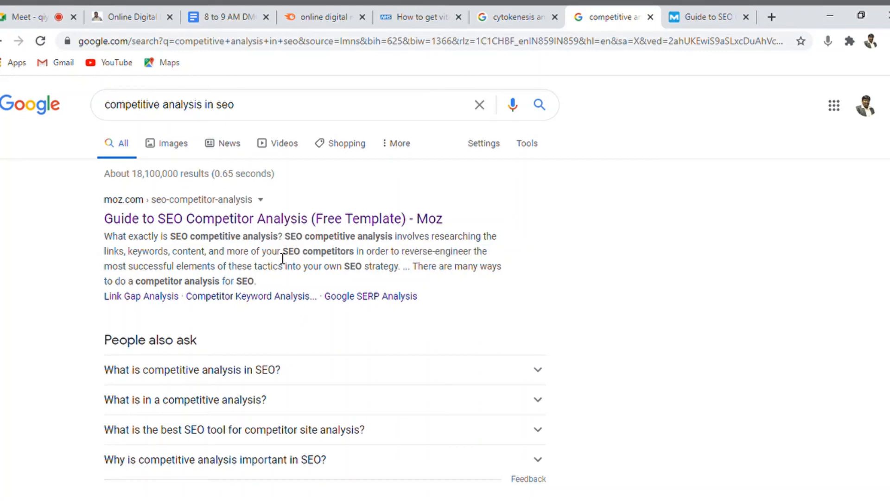
{"action": "mouse_move", "coordinate": [363, 242]}
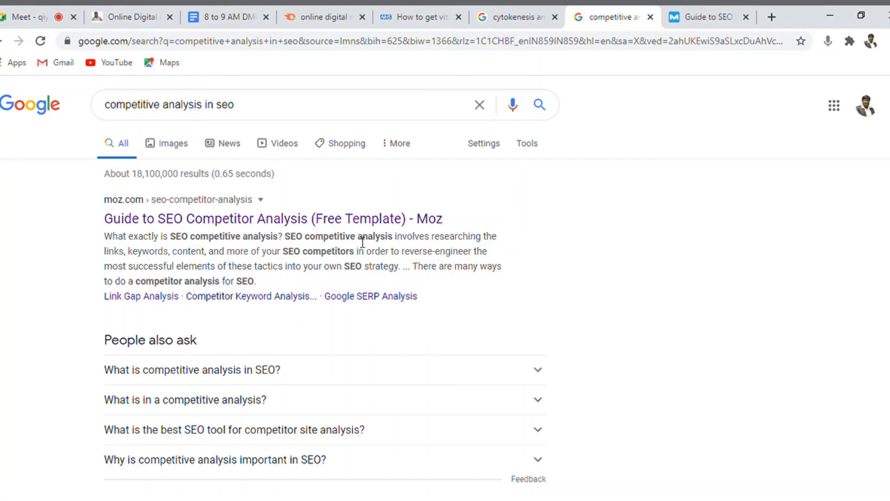
{"action": "mouse_move", "coordinate": [289, 245]}
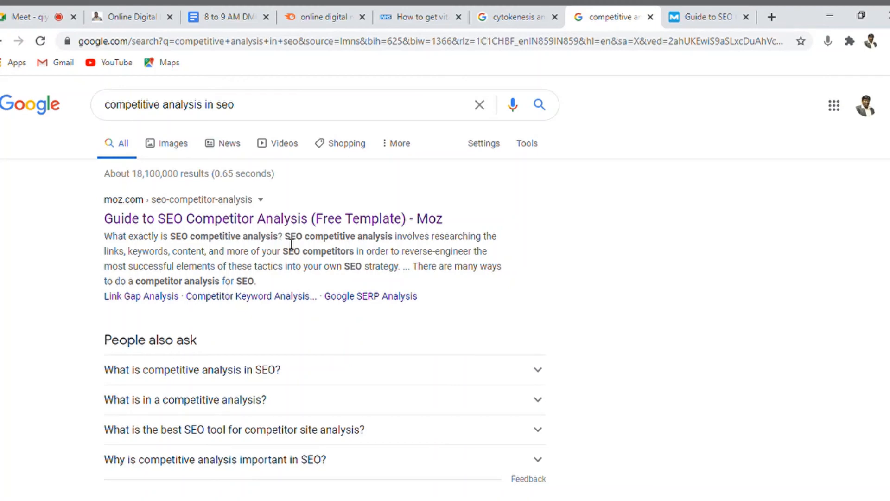
{"action": "left_click_drag", "start_coordinate": [286, 236], "coordinate": [400, 266]}
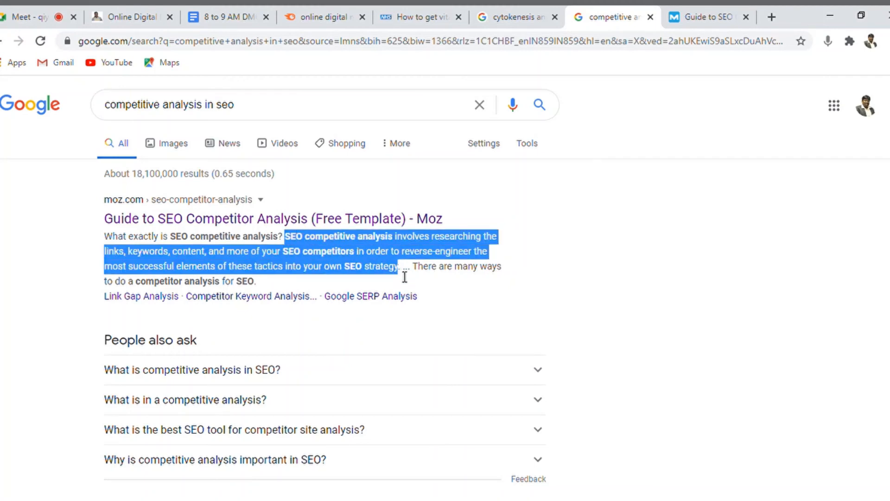
{"action": "key", "text": "ctrl+f"}
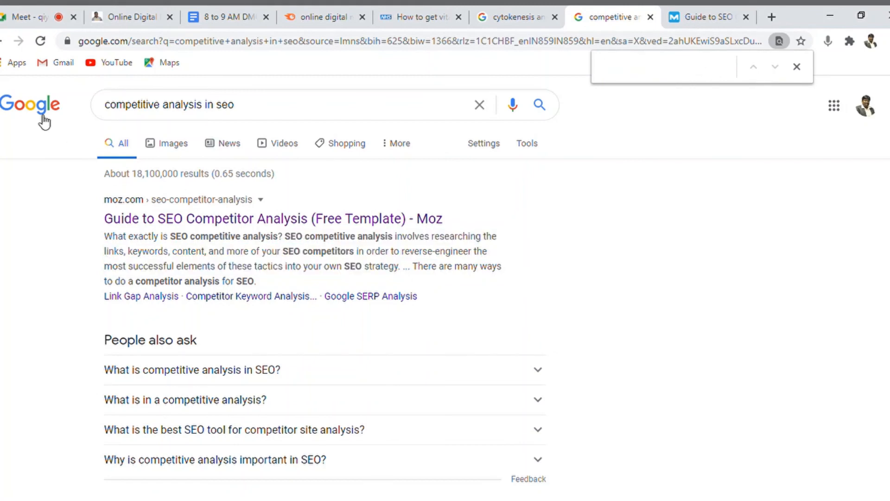
{"action": "left_click", "coordinate": [227, 17]}
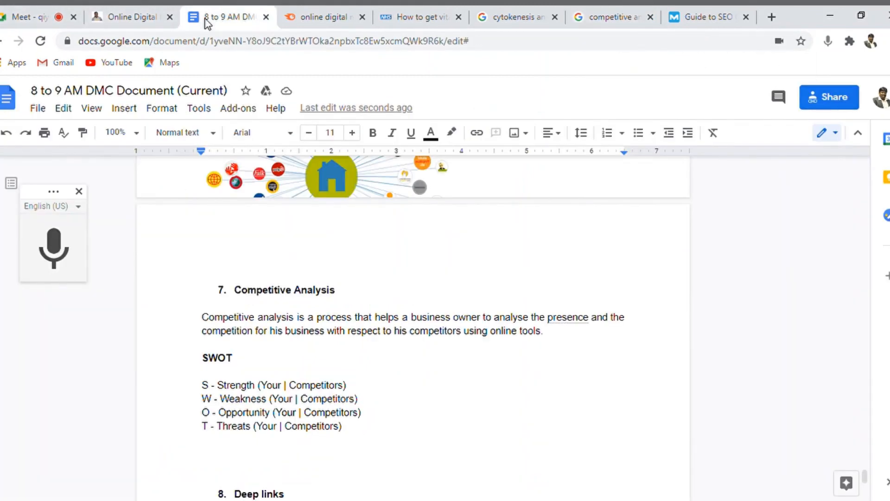
{"action": "type", "text": "SEO competitive analysis involves researching the links, keywords, content, and more of your SEO competitors in order to reverse-engineer the most successful elements of these tactics into your own SEO strategy"}
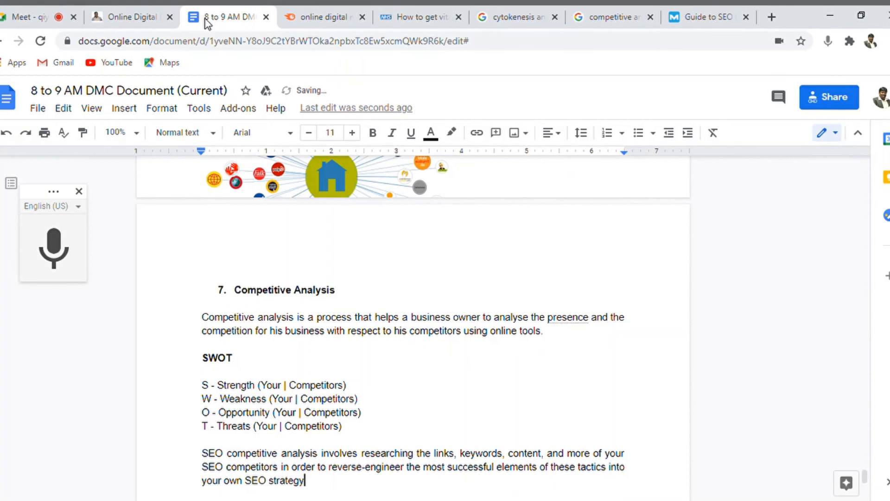